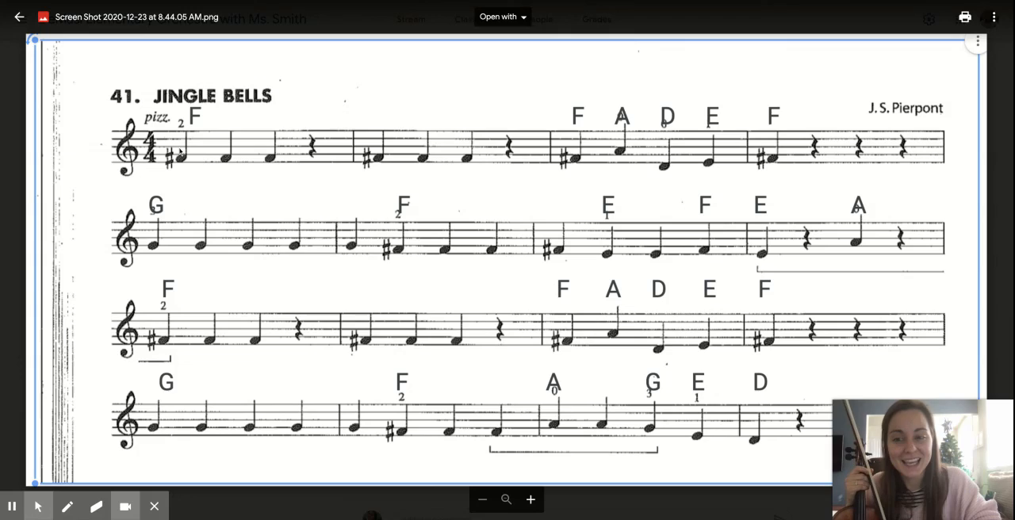
{"action": "mouse_move", "coordinate": [26, 446]}
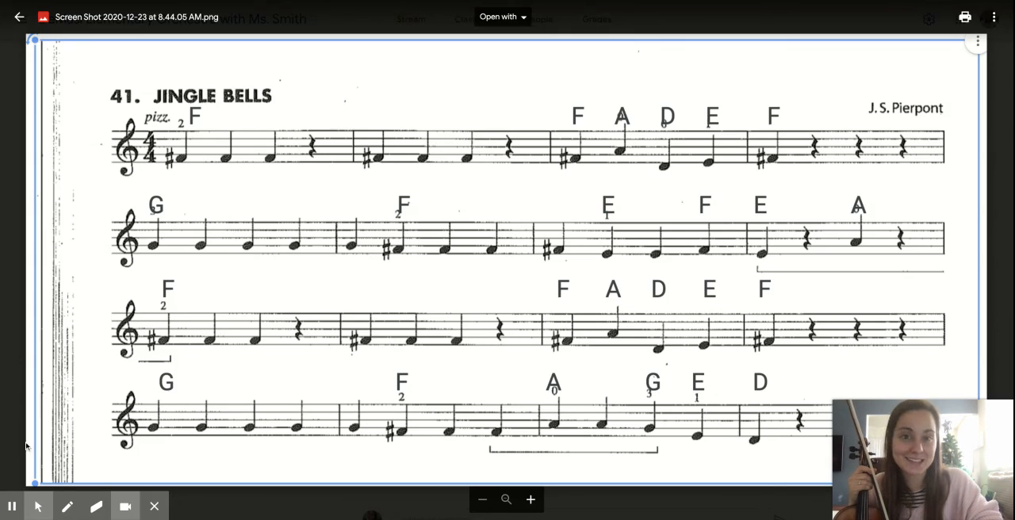